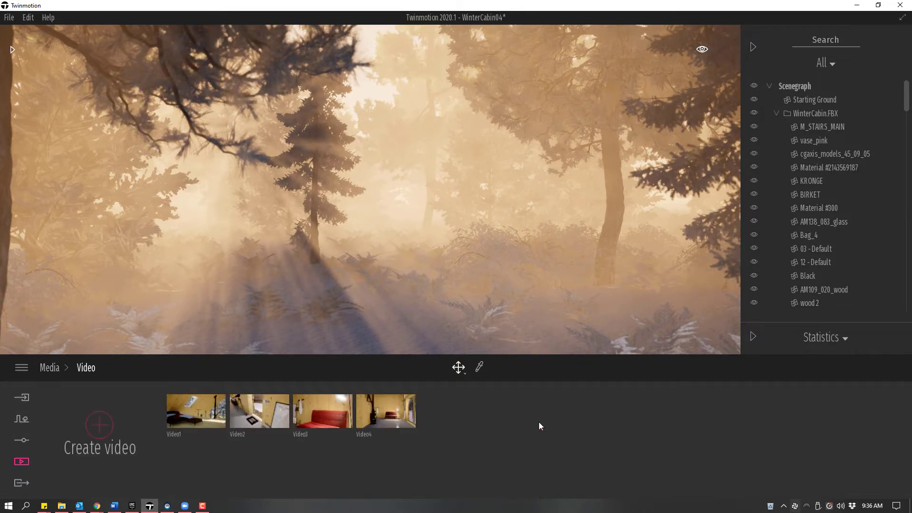
mouse_move(386, 410)
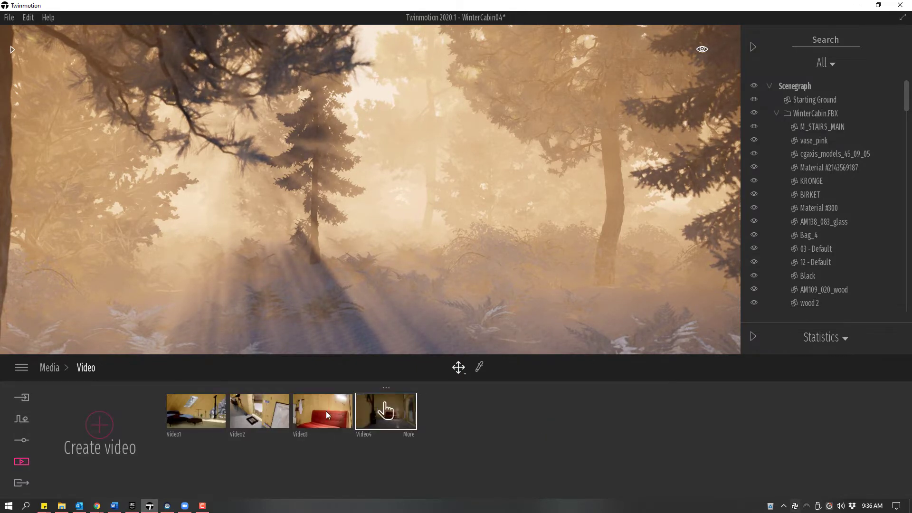
mouse_move(99, 425)
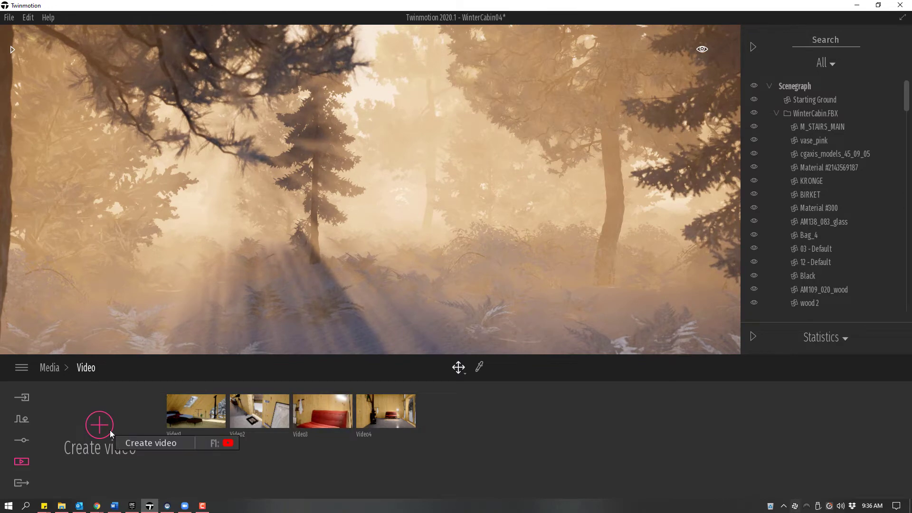
Create Video5 and add the first keyframe of the foggy forest view to Part01
click(99, 425)
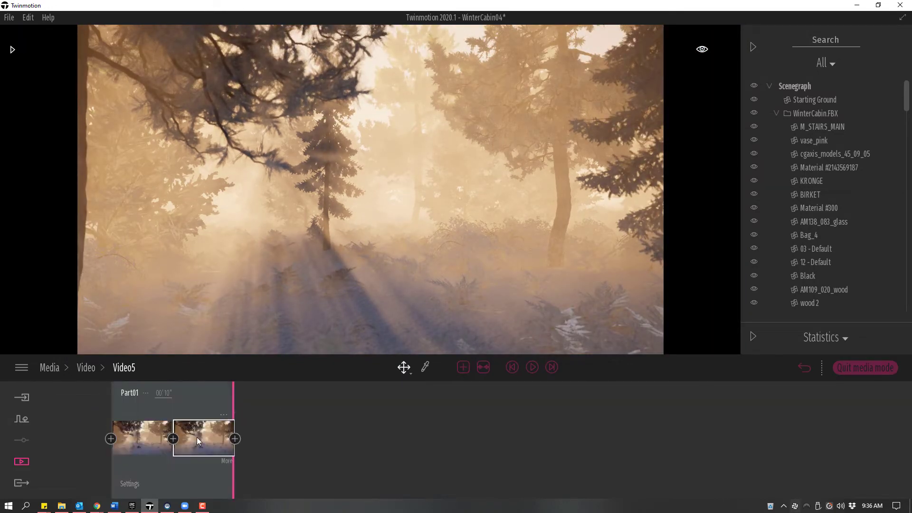
click(235, 439)
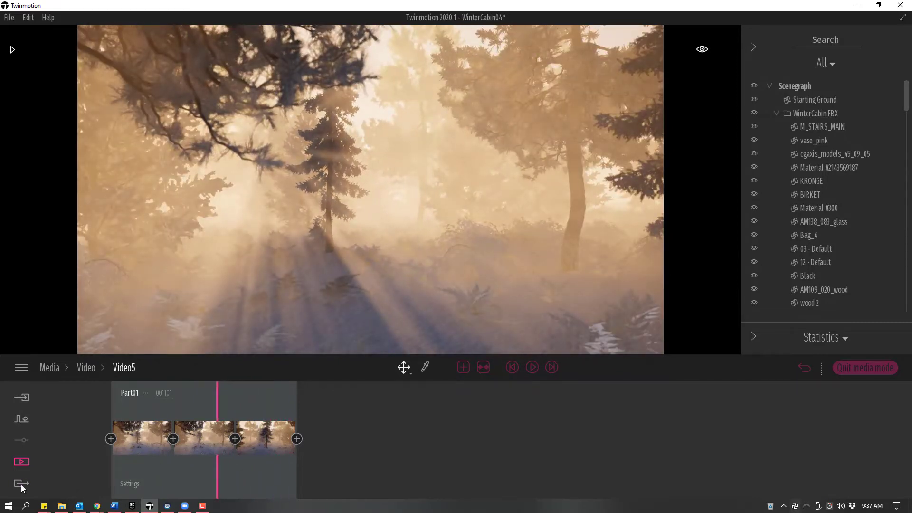
In Export > Video selected medias, choose Video5 and Video3 for export
click(22, 483)
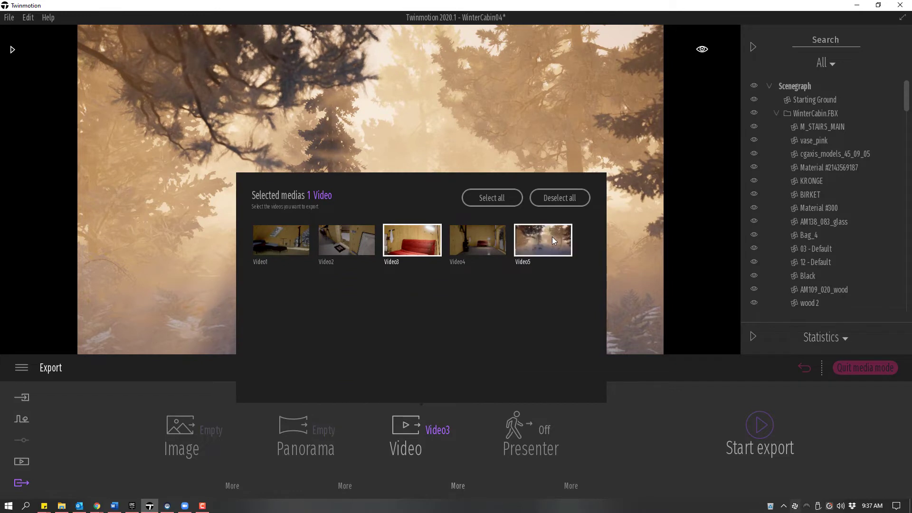
click(542, 239)
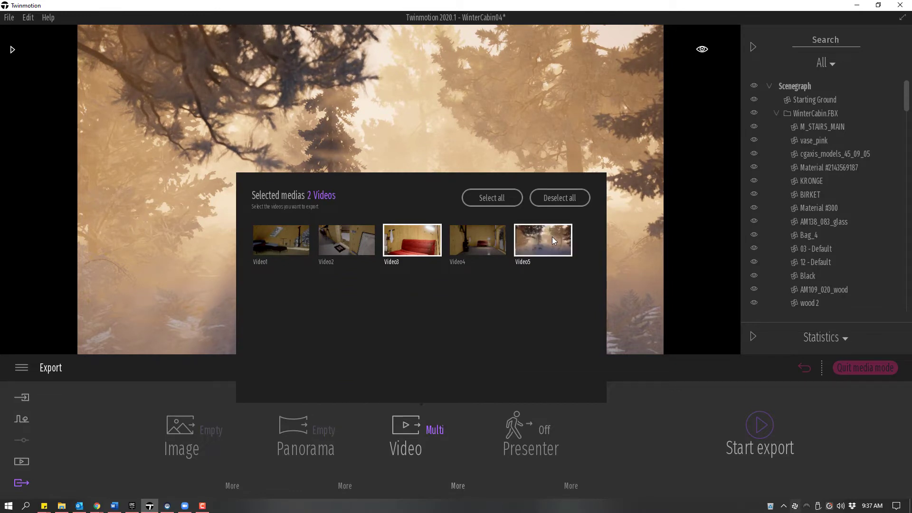
click(411, 240)
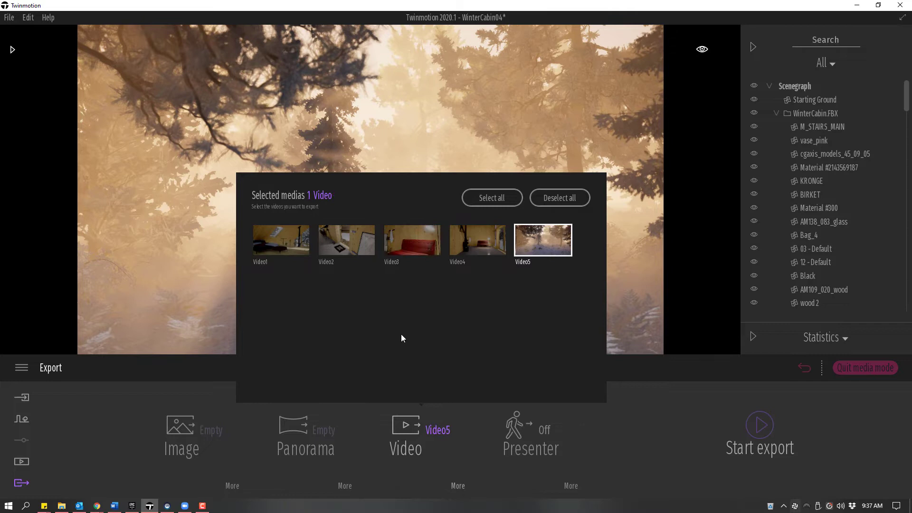
click(411, 240)
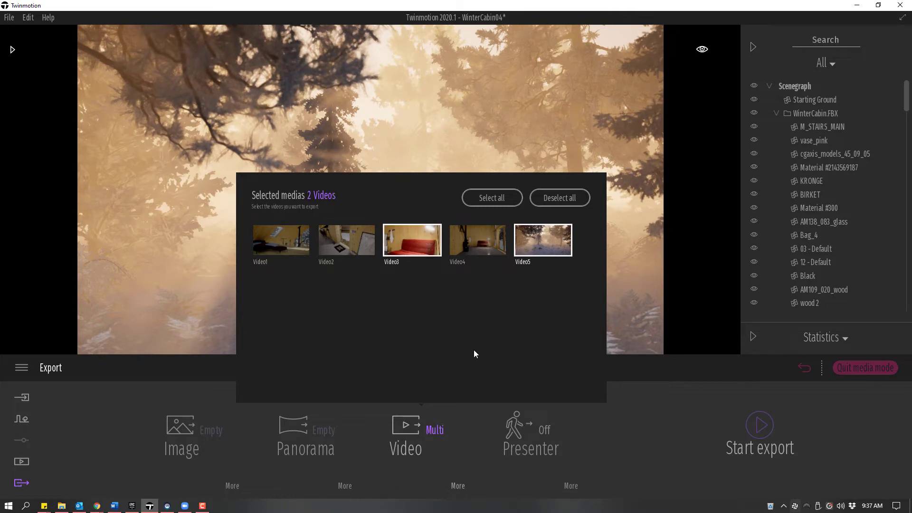
click(491, 197)
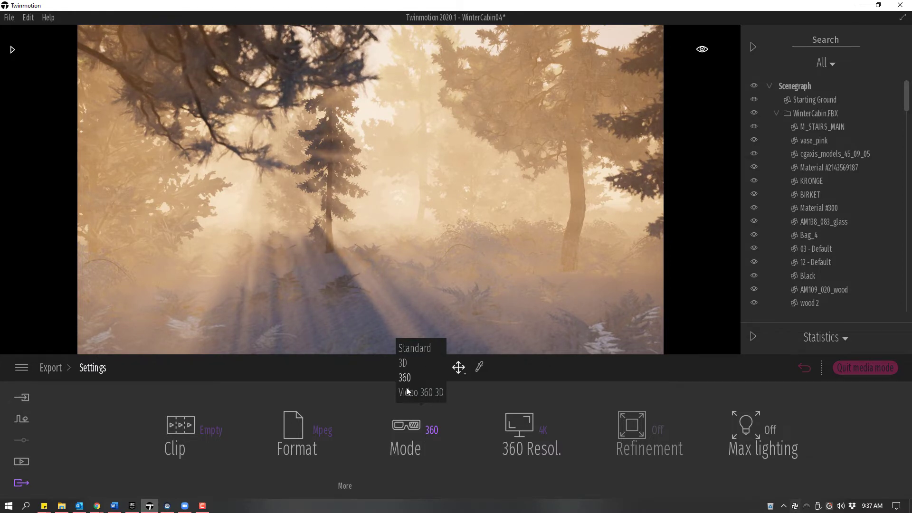
mouse_move(458, 470)
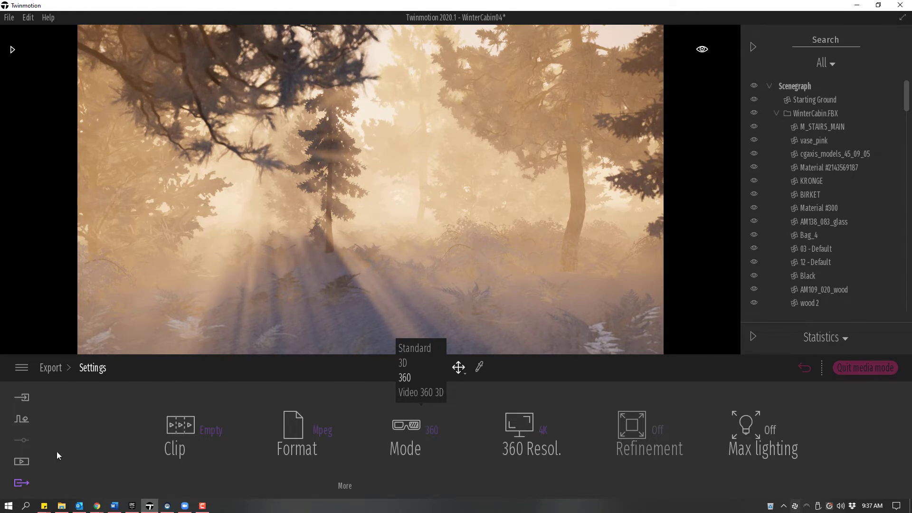
Return from the Video settings to the main export overview via the Export breadcrumb
click(51, 367)
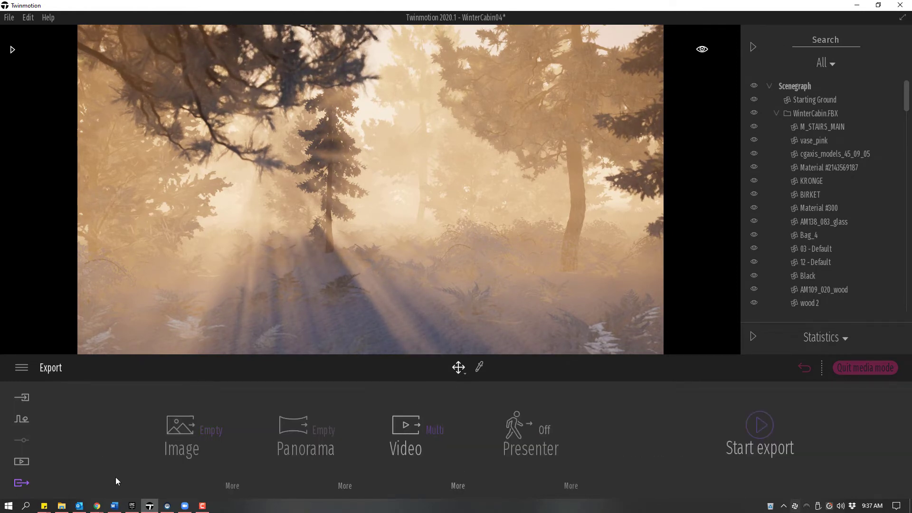
Create Presenter1 in Media > Presenter and add Video3 and Video5 to its media sequence
click(22, 462)
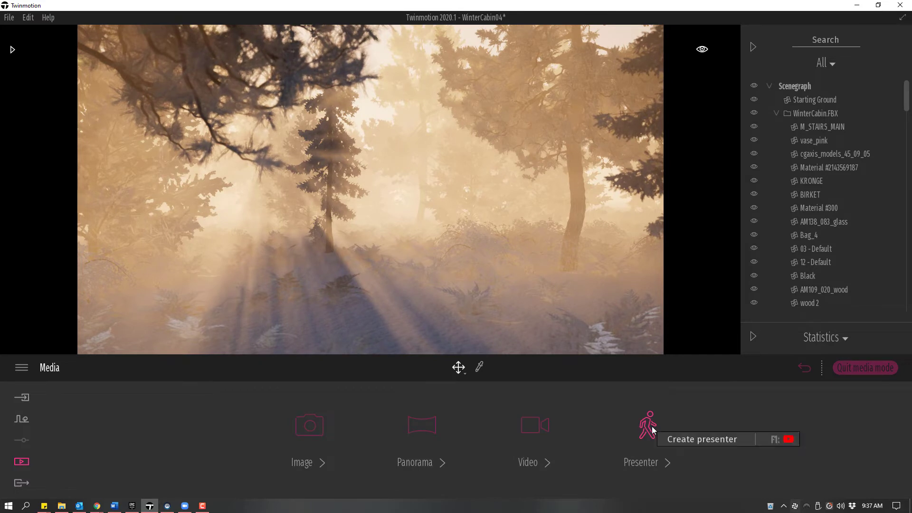
click(648, 425)
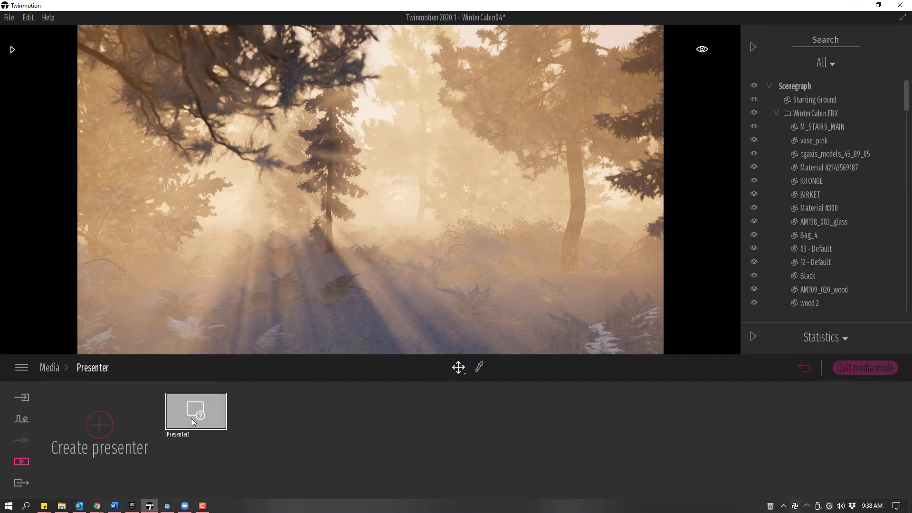
double_click(196, 411)
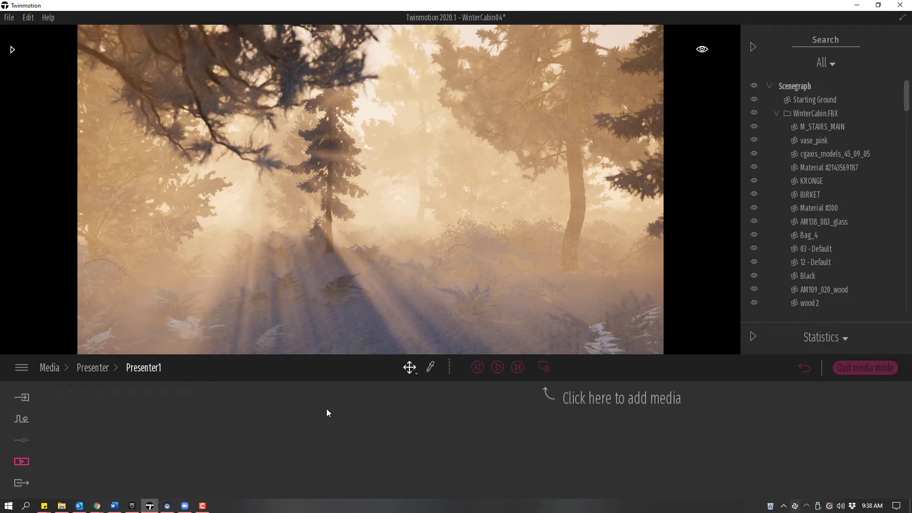
click(543, 367)
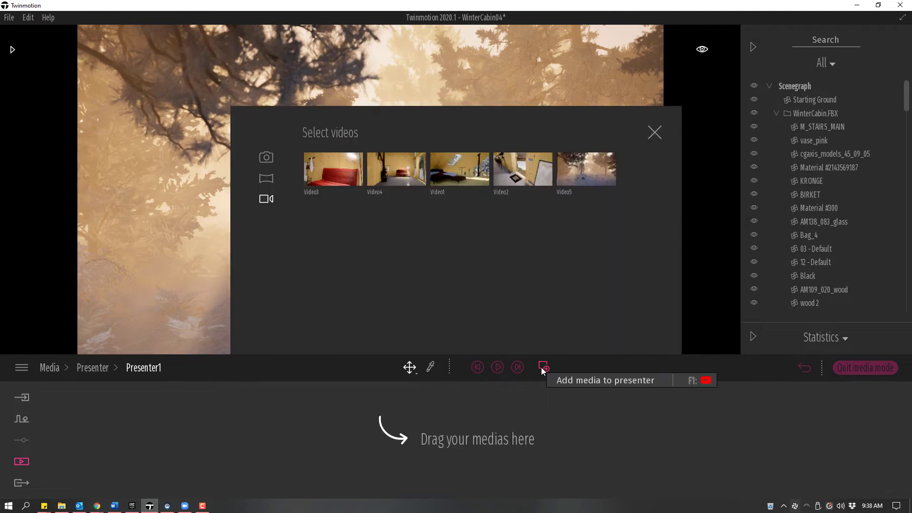
mouse_move(586, 169)
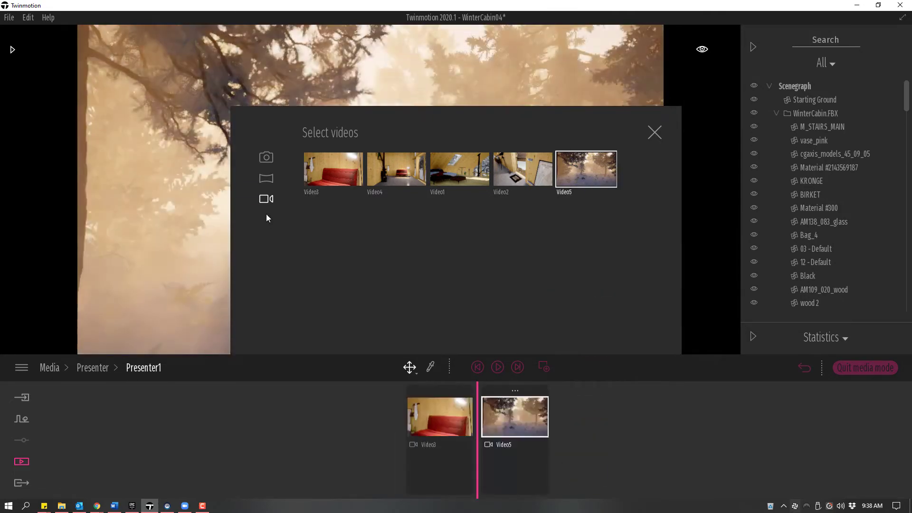
mouse_move(266, 158)
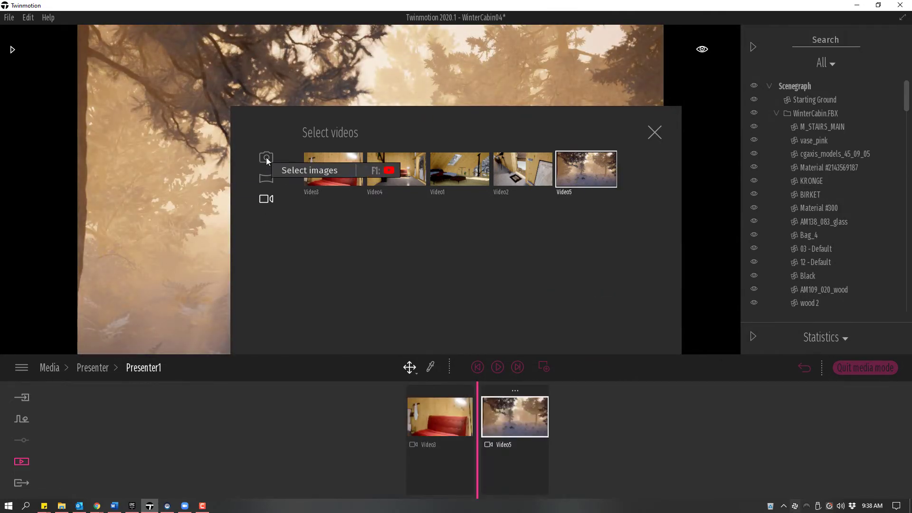
click(654, 133)
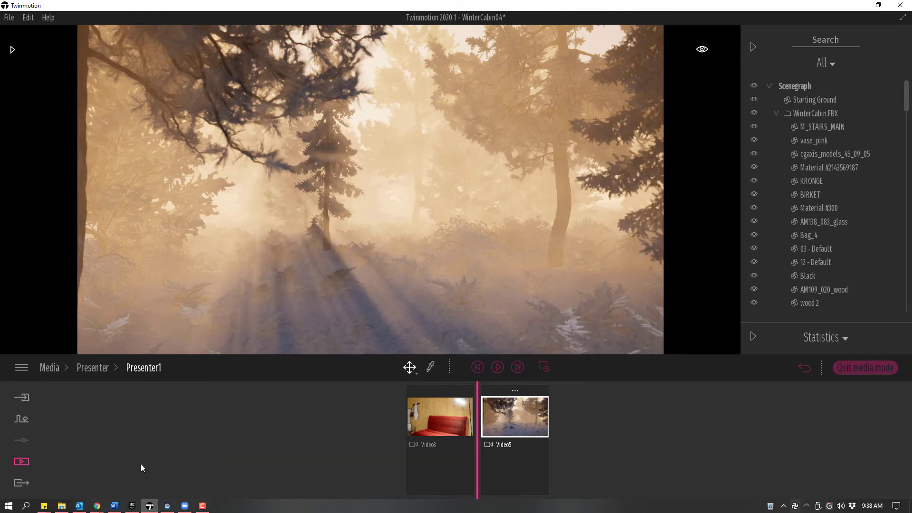
Start the export with C:\Temp\export2 selected as the destination folder
click(22, 483)
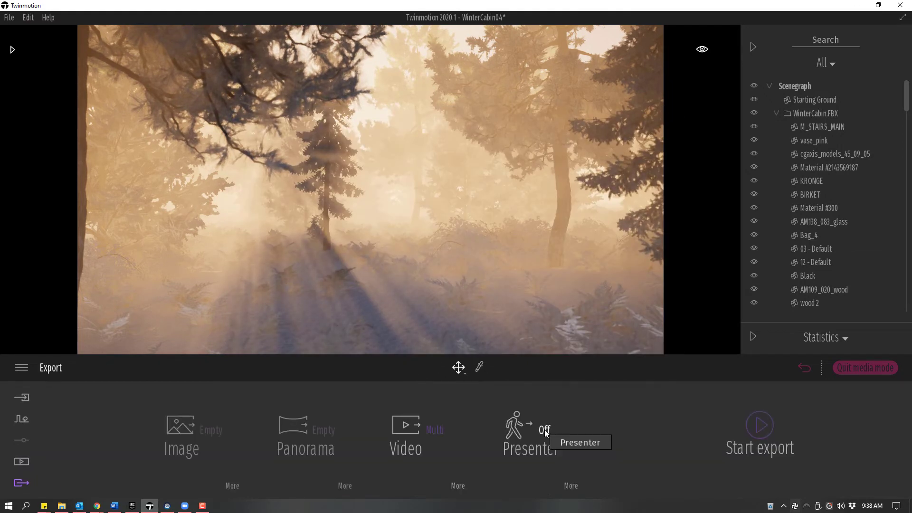
mouse_move(618, 484)
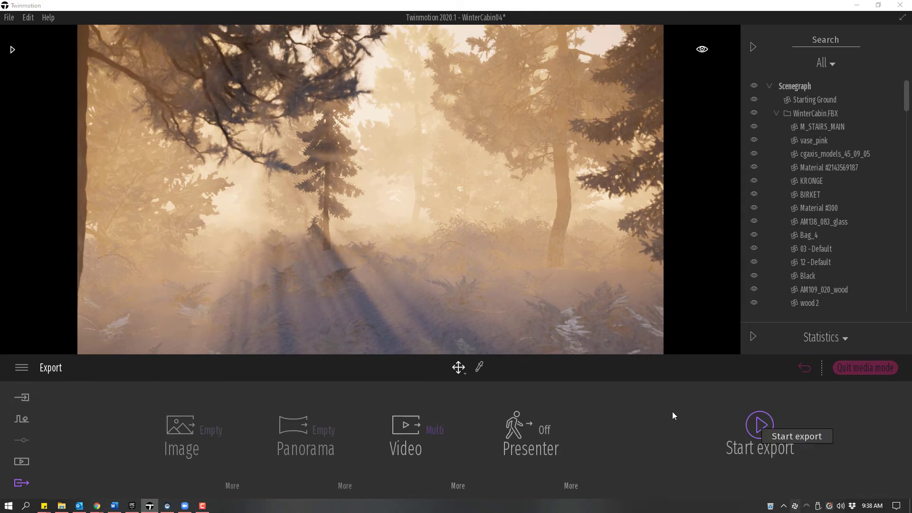
click(760, 424)
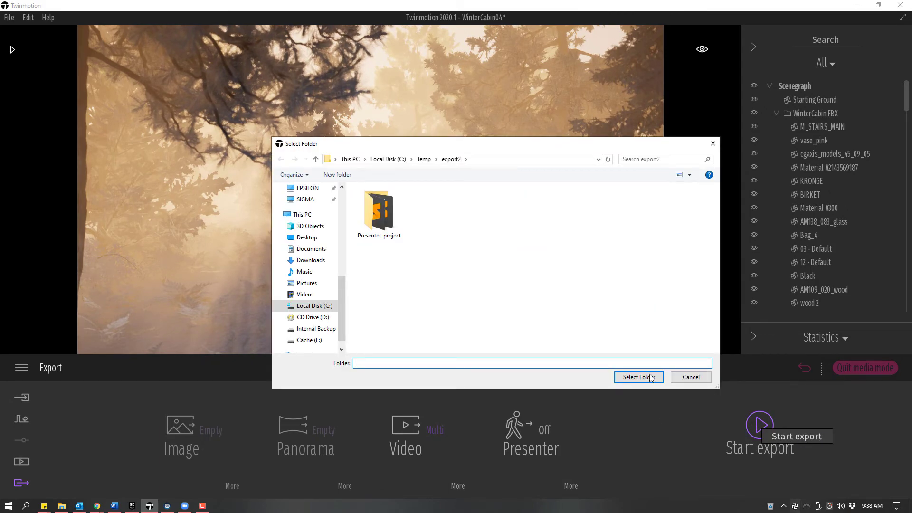
click(639, 377)
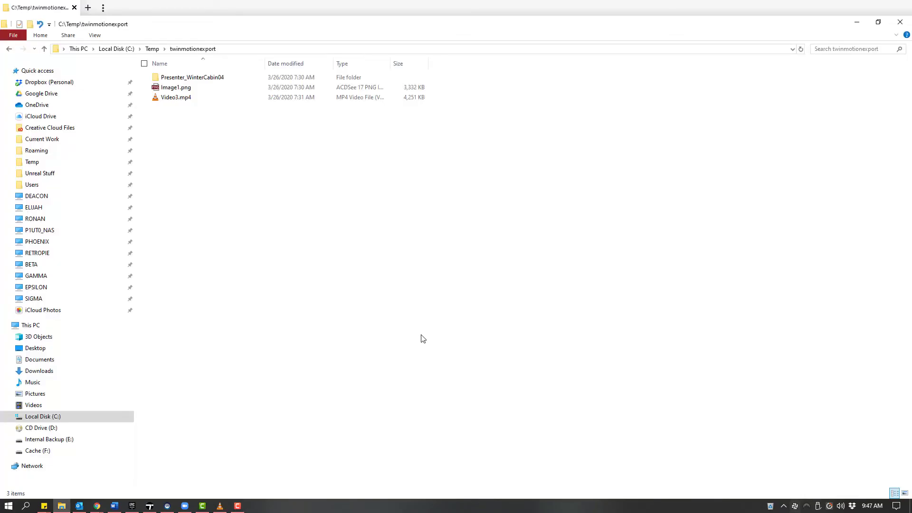
In C:\Temp\twinmotionexport, open Presenter_WinterCabin04 to show Twinmotion-Presenter.exe
click(176, 87)
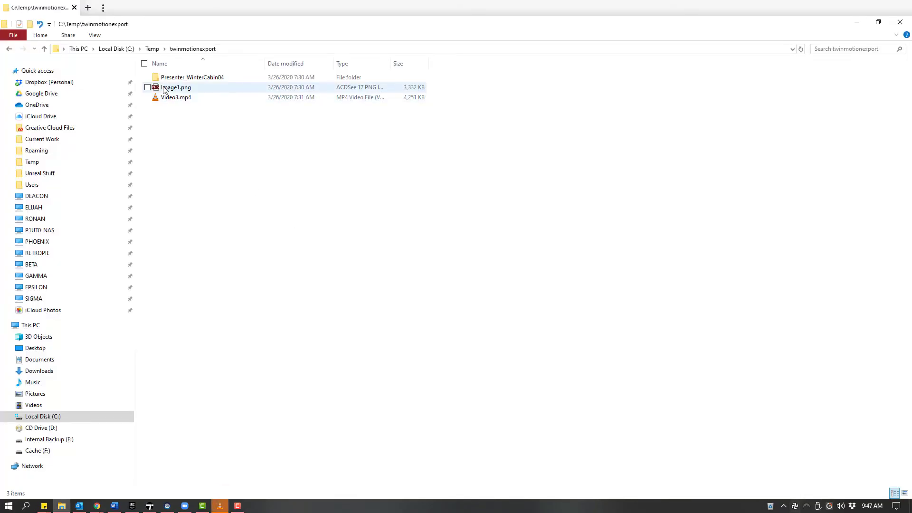
double_click(192, 77)
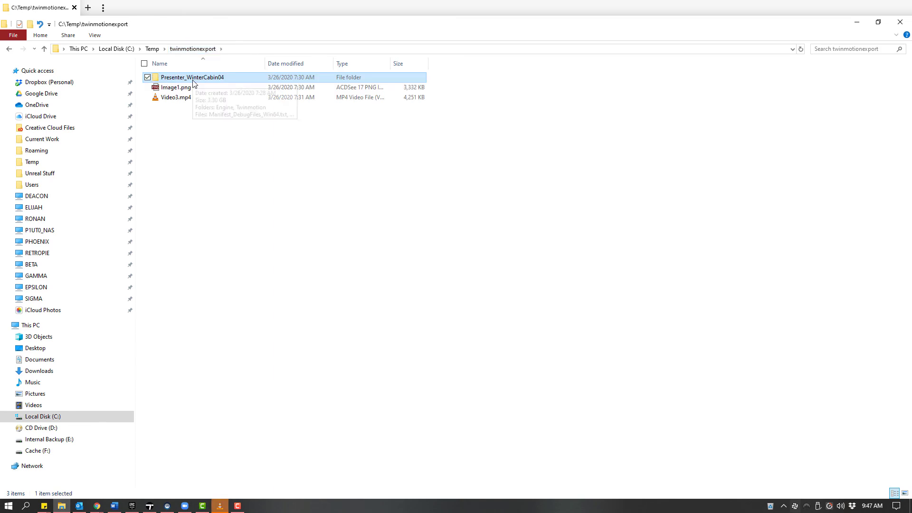
mouse_move(192, 82)
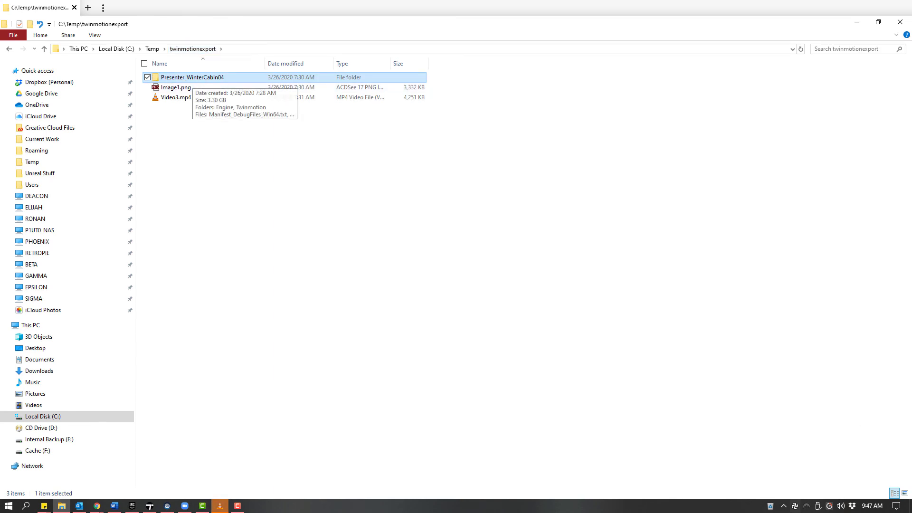
double_click(192, 77)
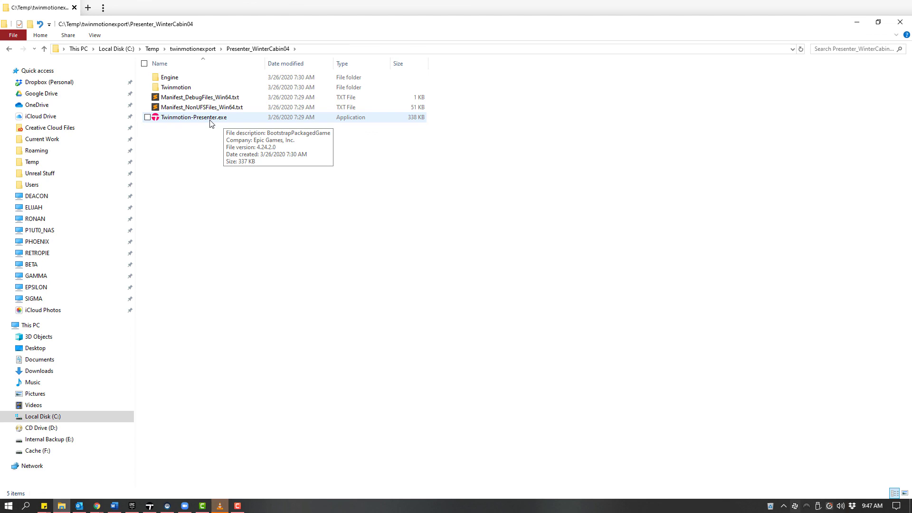